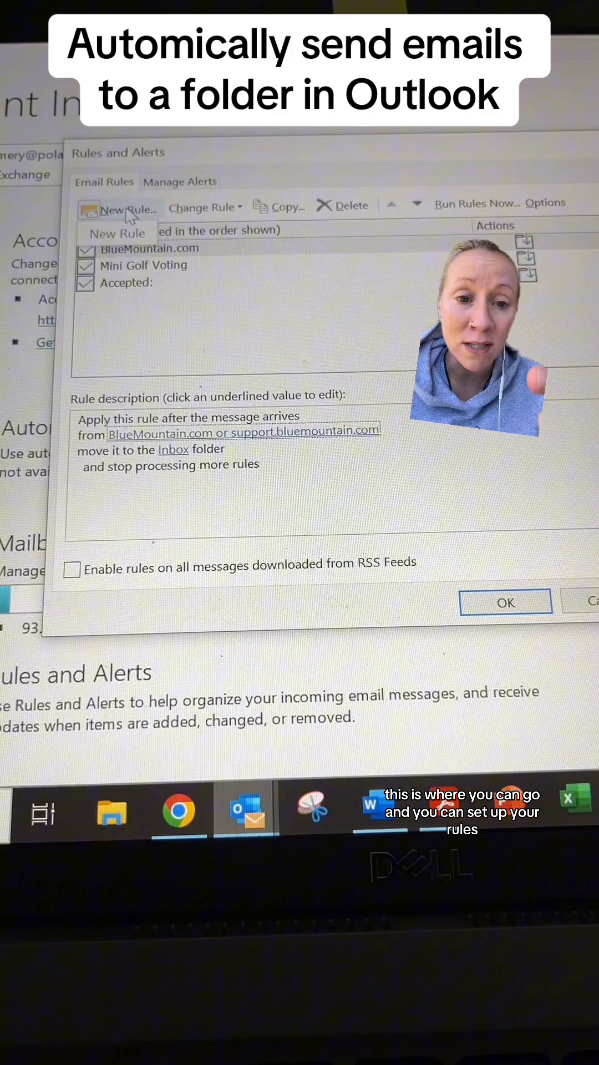
Step: Start a new rule from the 'Move messages with specific words in the subject to a folder' template
click(117, 210)
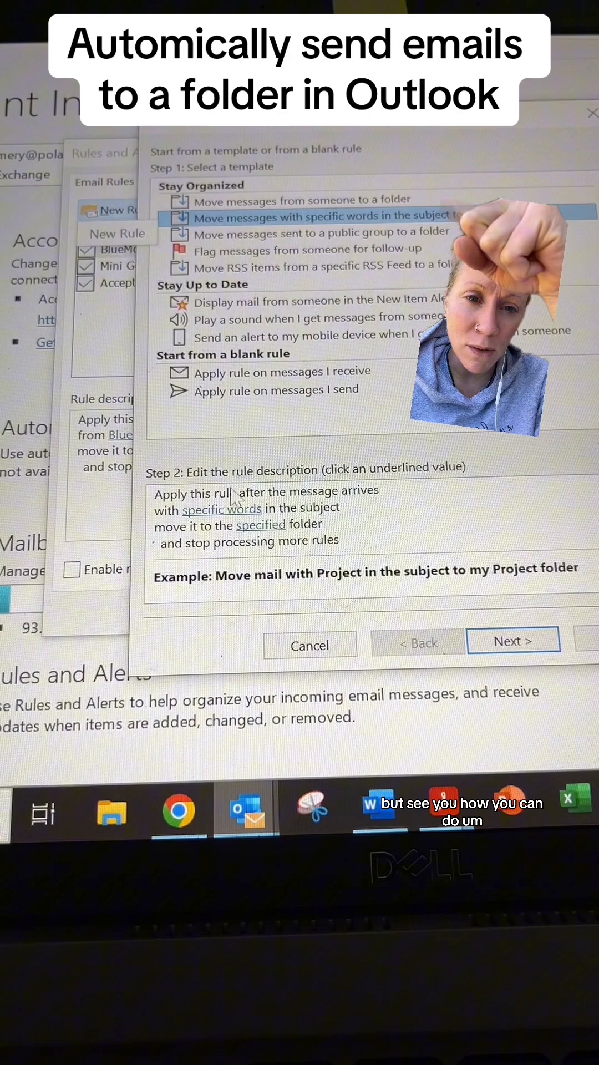
Step: Add 'Accepted' as the subject search word, then bring up the destination folder list
click(222, 508)
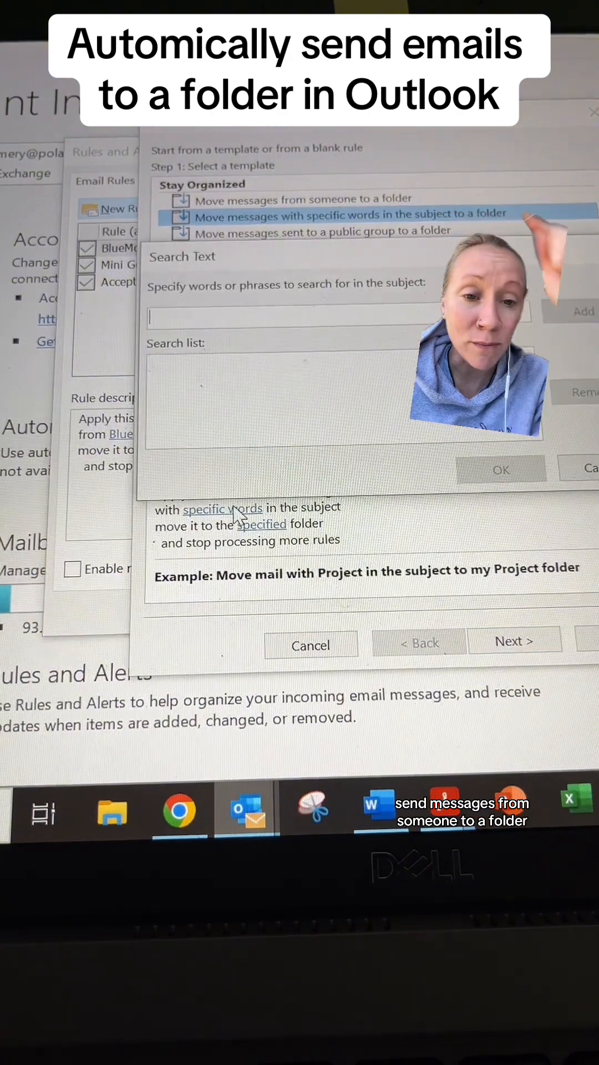
text(Acd)
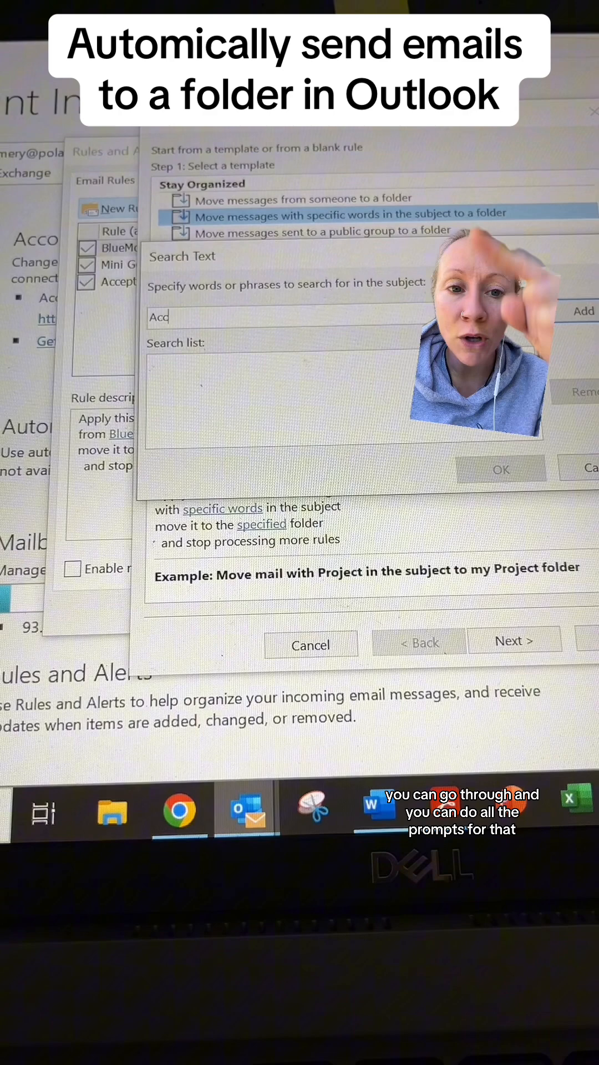
text(Accepted)
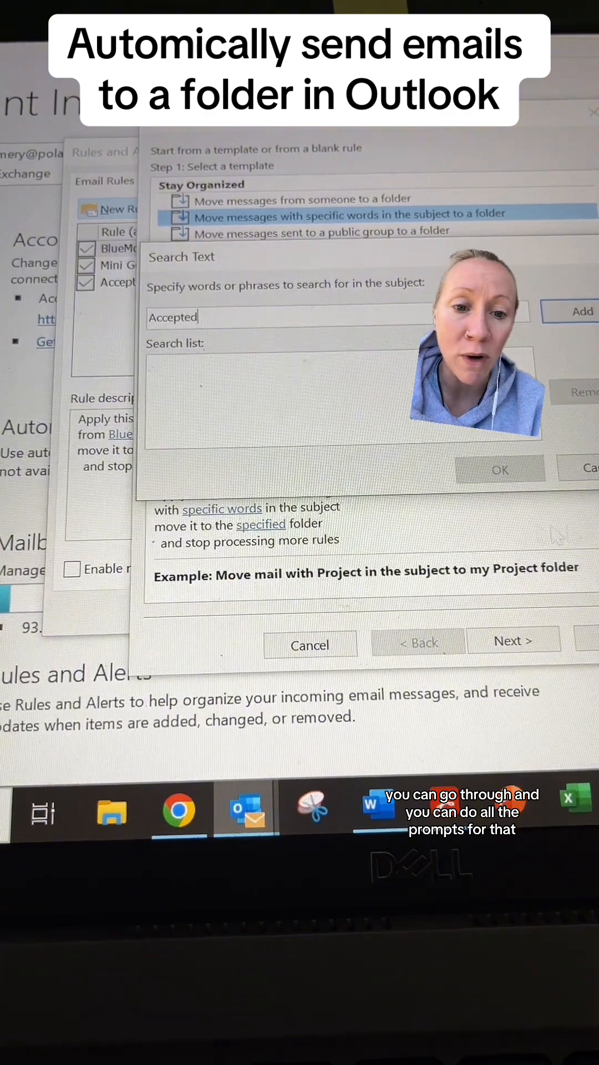
click(578, 311)
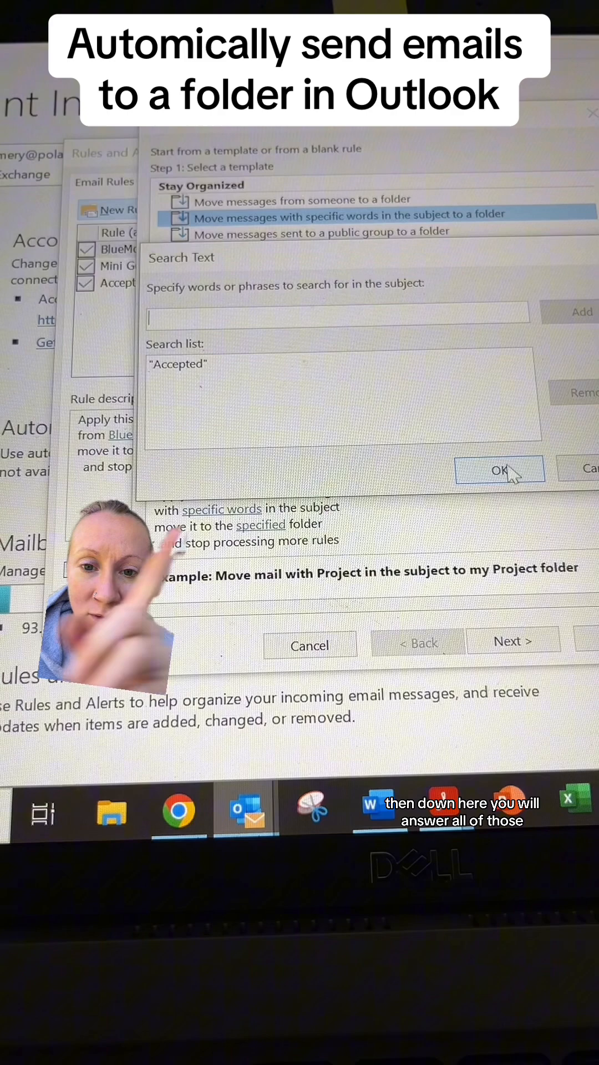
click(499, 469)
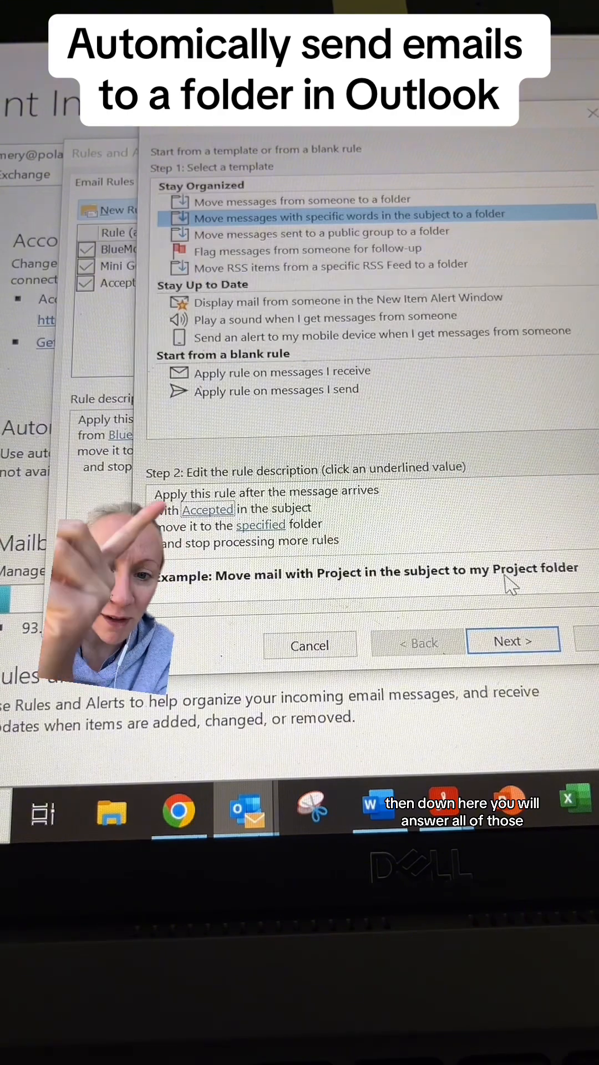
click(261, 524)
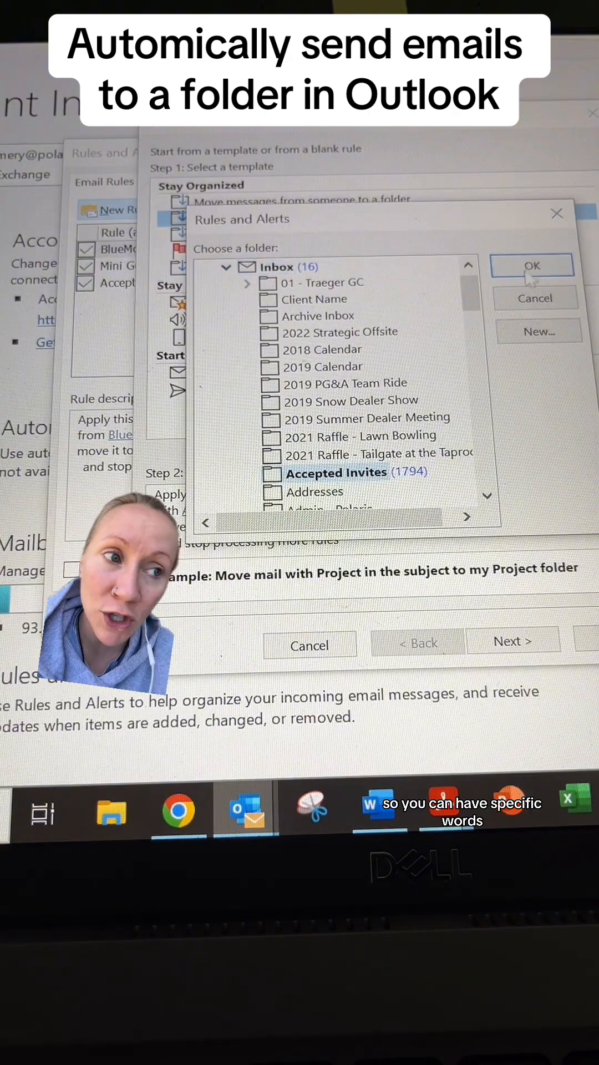
Step: Choose Accepted Invites as the destination folder and advance to the conditions step
click(532, 266)
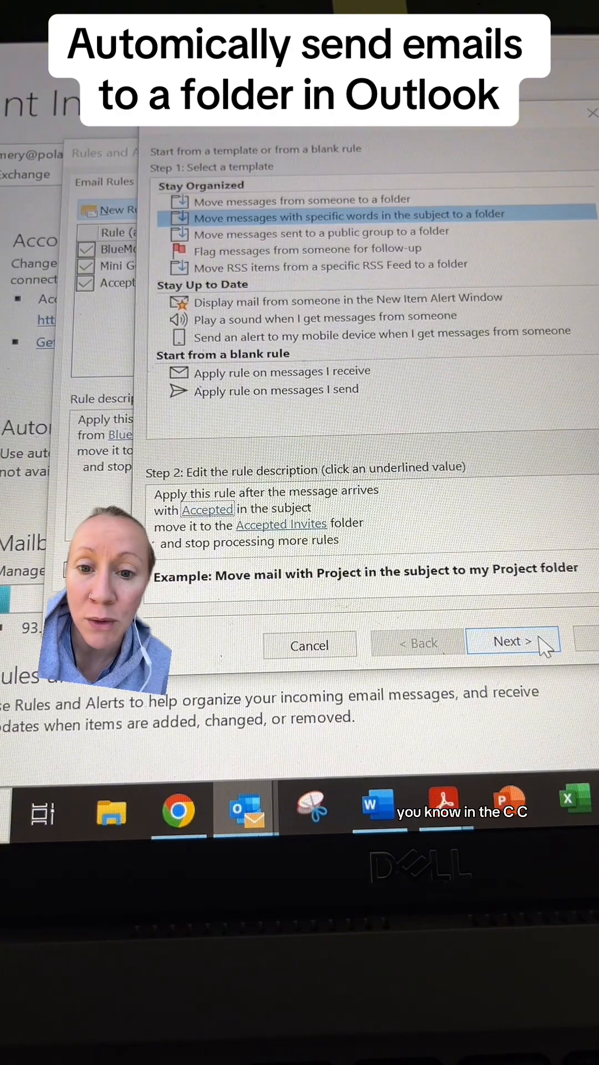
click(512, 641)
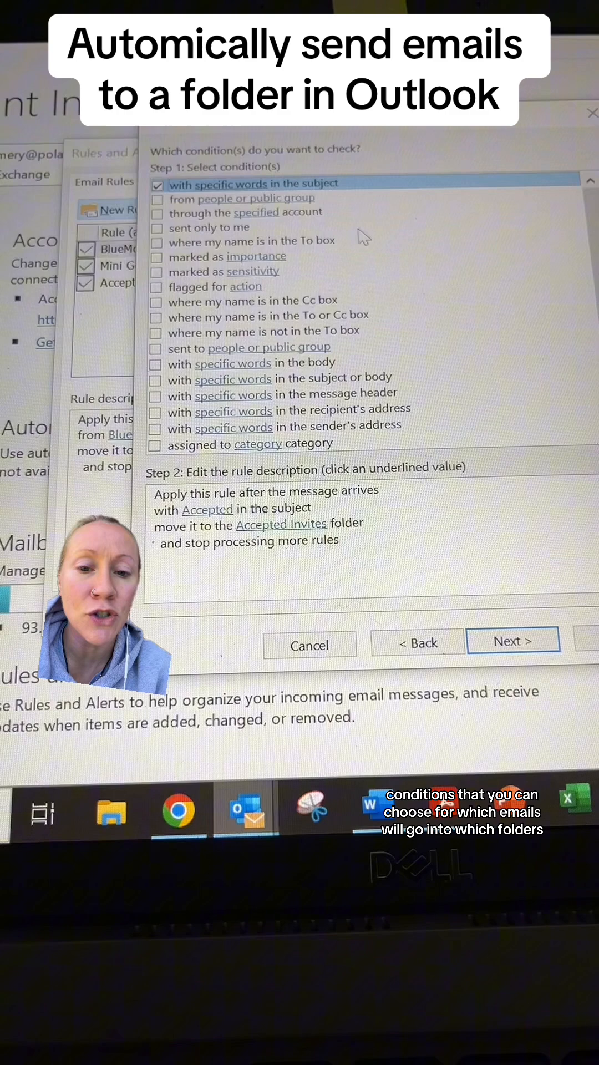
Step: Require messages sent only to me with 'Accepted' in the subject or body
click(157, 227)
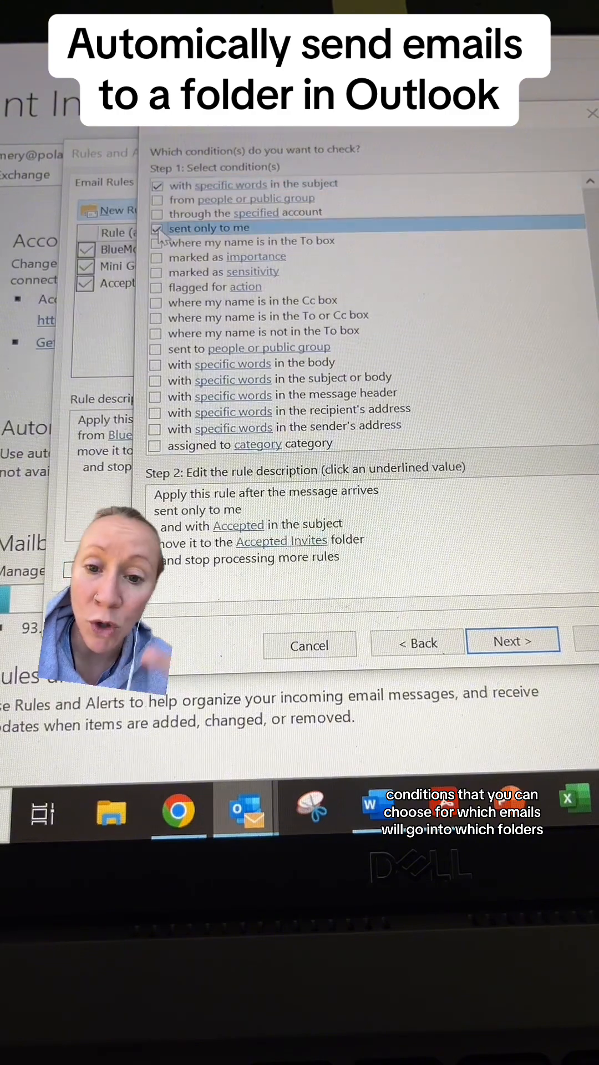
click(157, 377)
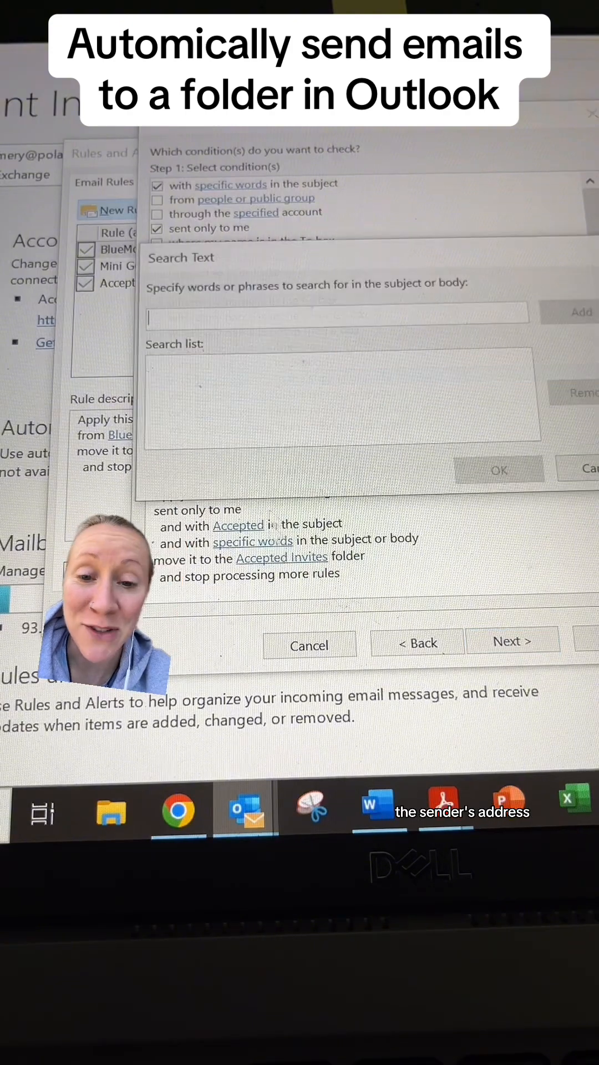
text(Accept)
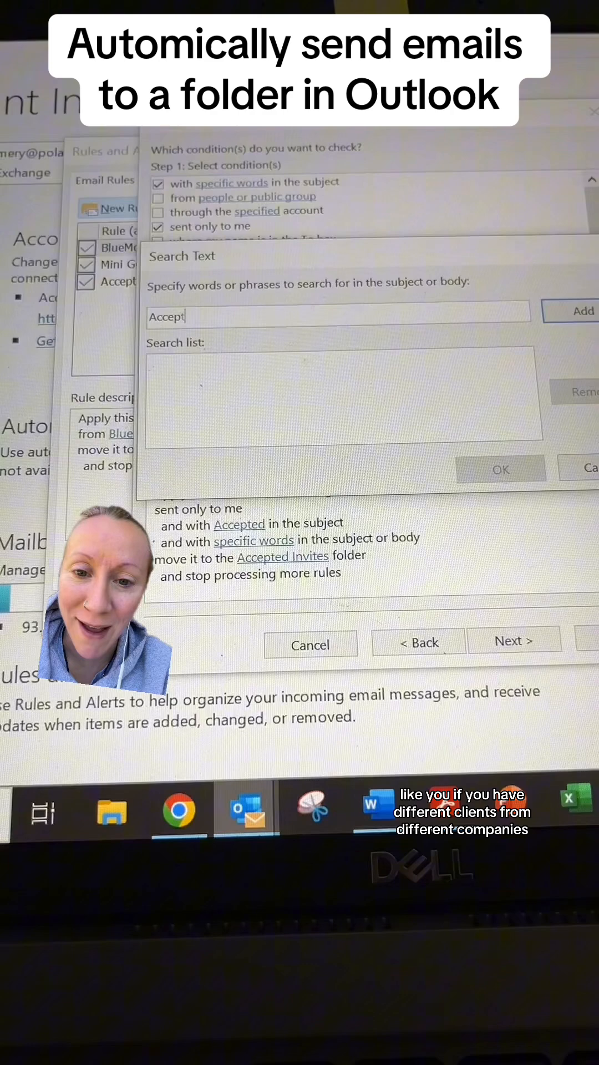
click(581, 311)
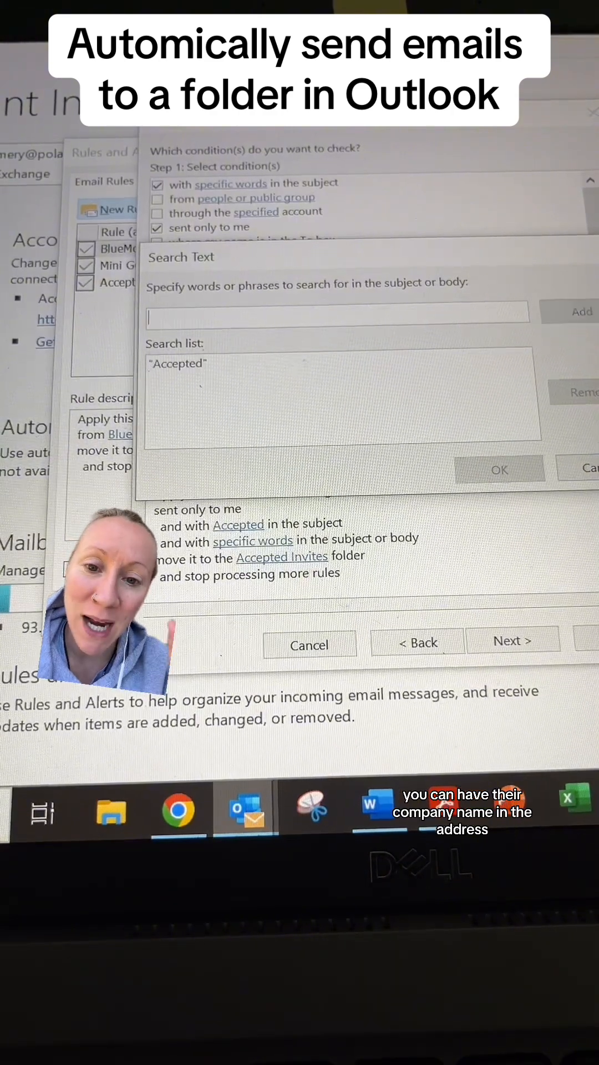
click(499, 469)
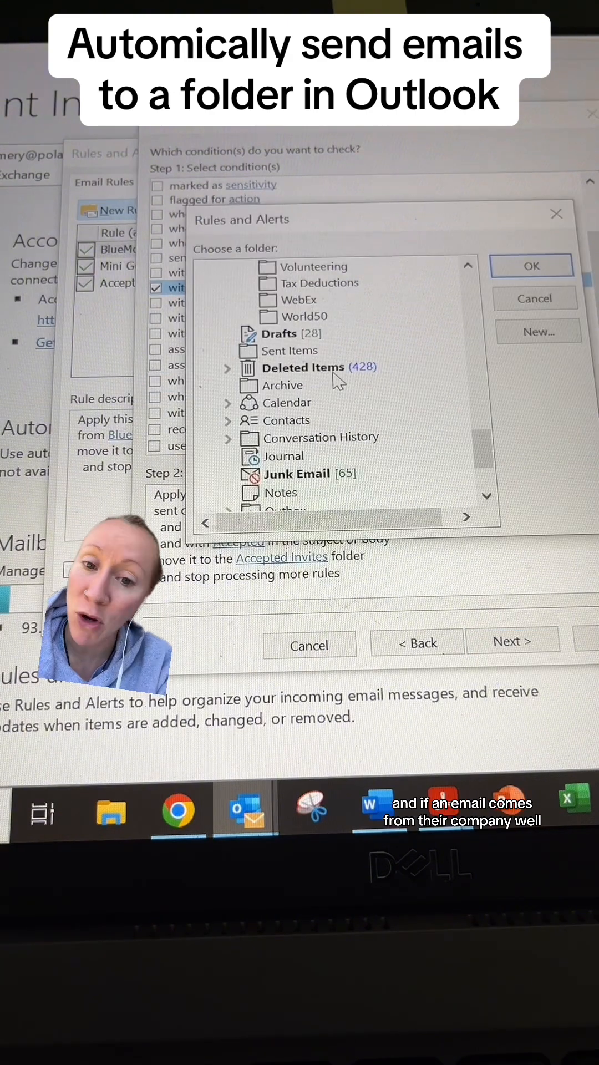
Step: Set Deleted Items as the destination folder and advance to the exceptions step
click(302, 367)
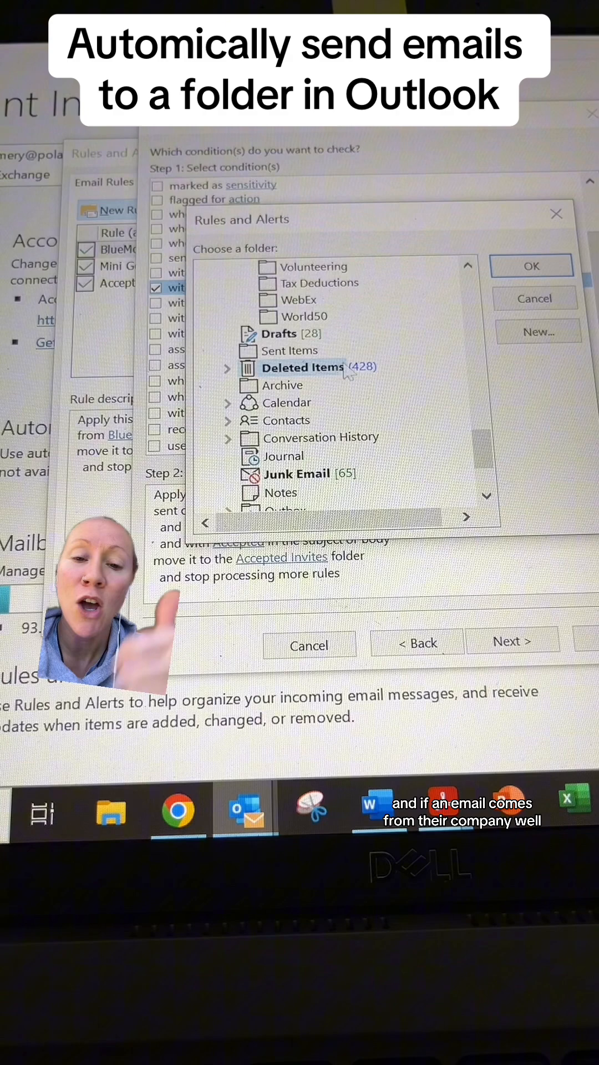
click(531, 265)
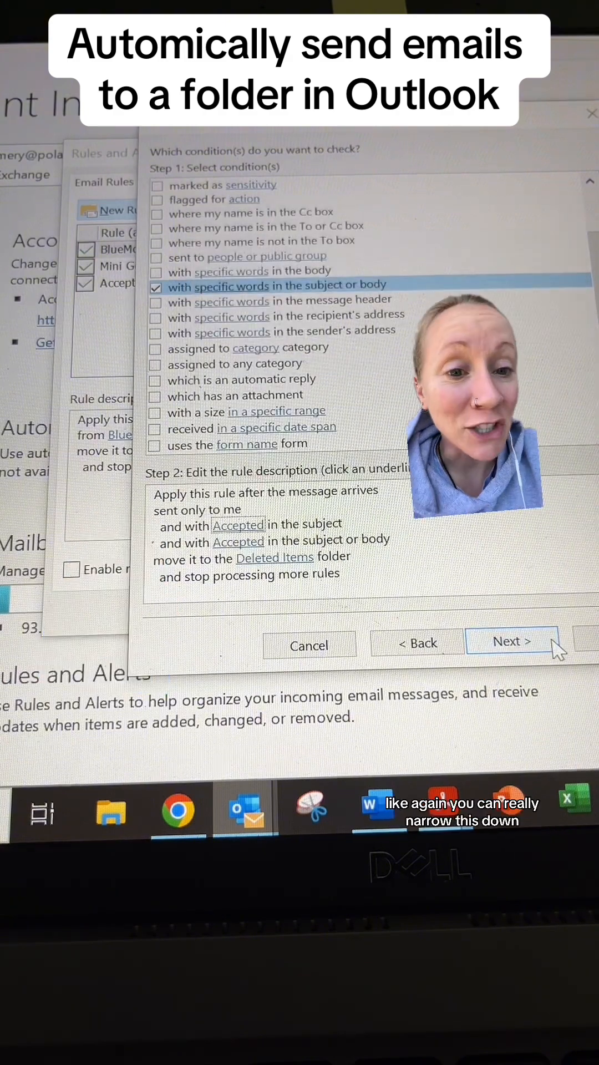
click(511, 641)
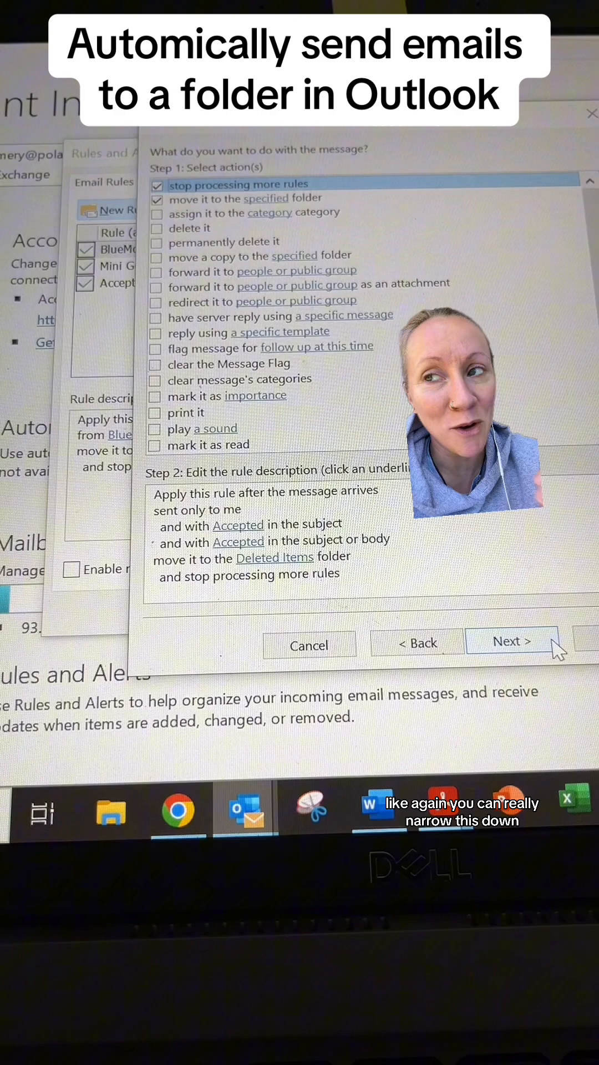
click(512, 641)
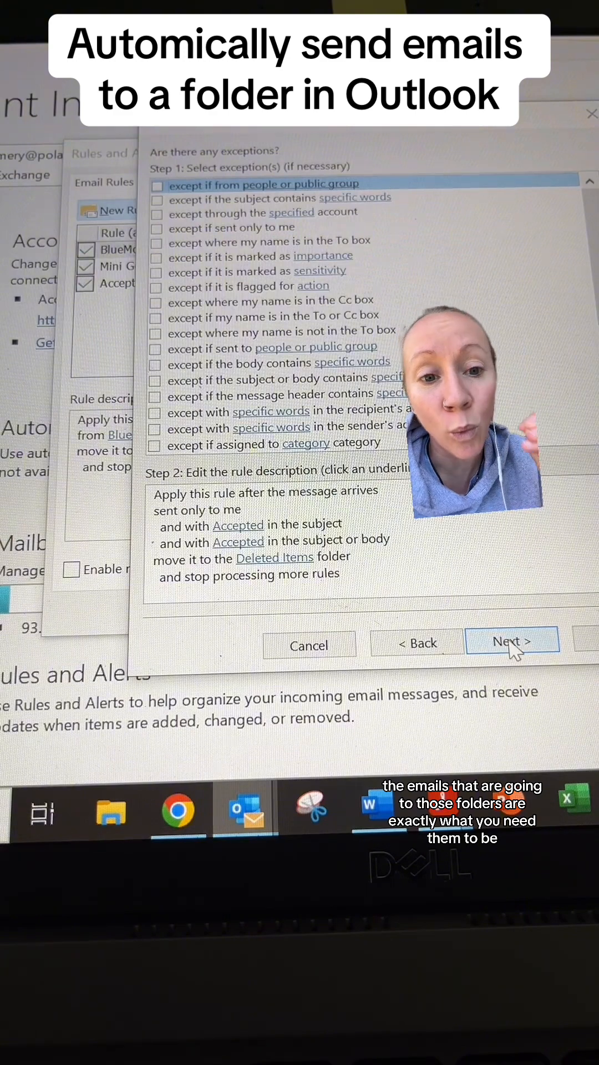
Step: Skip exceptions to the finish step and name the rule 'Accepted invites to trash'
click(511, 642)
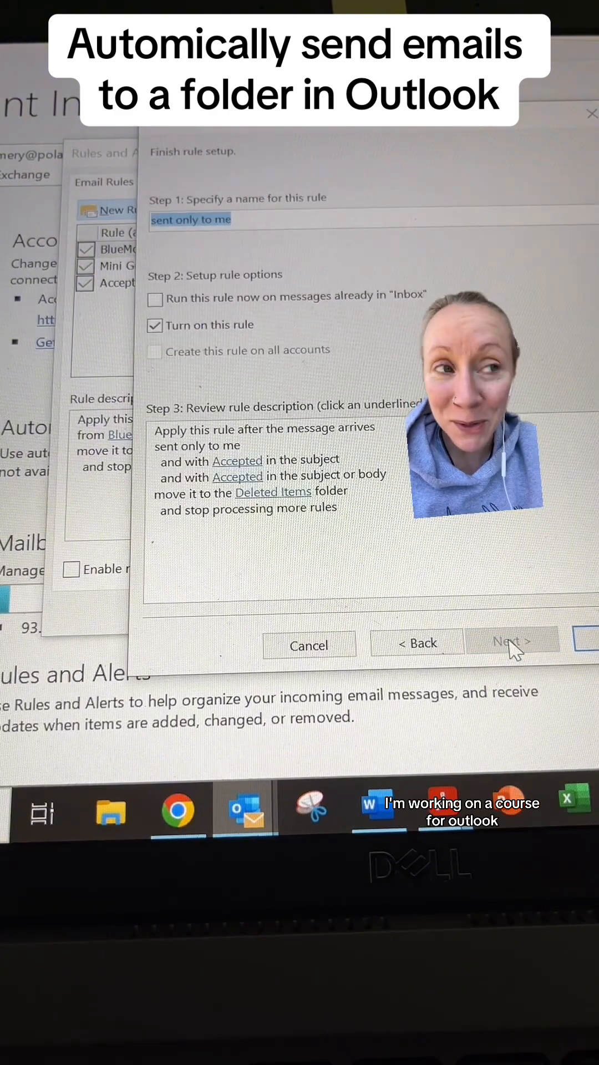
text(Accepted invites to trash)
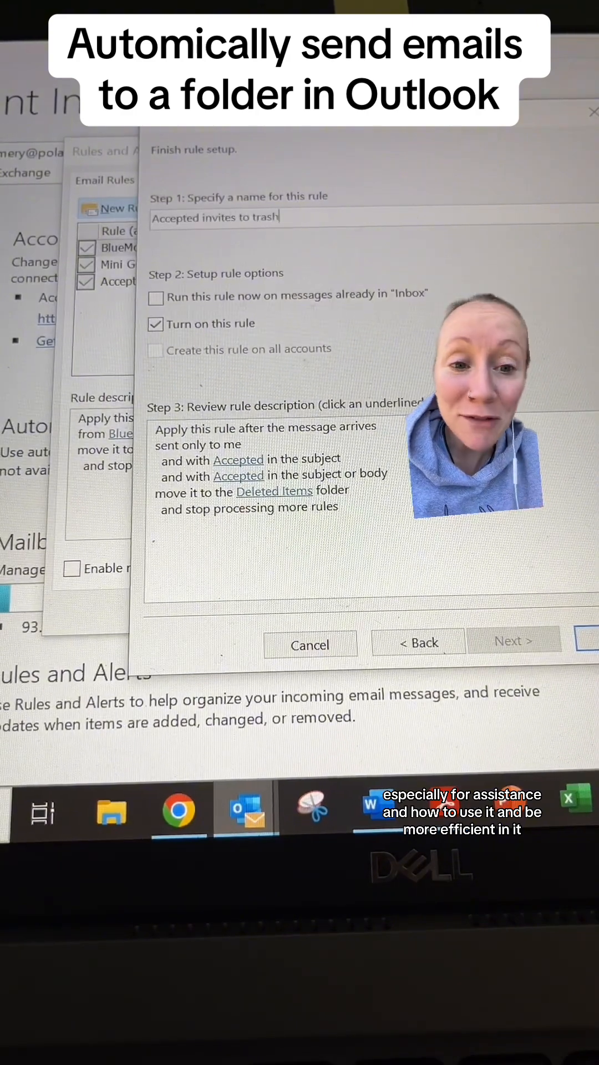
mouse_move(499, 663)
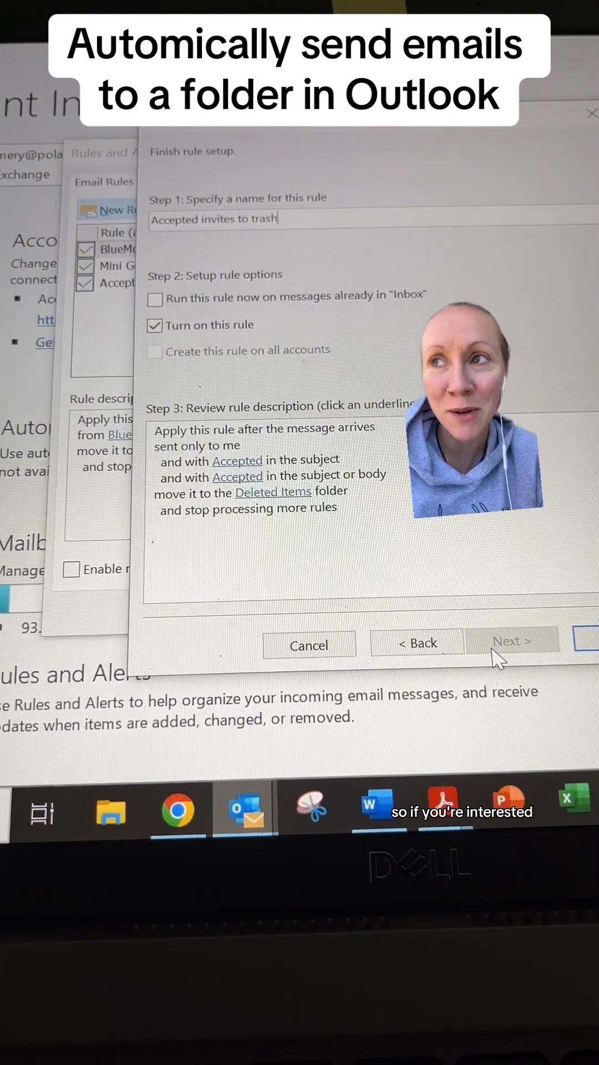